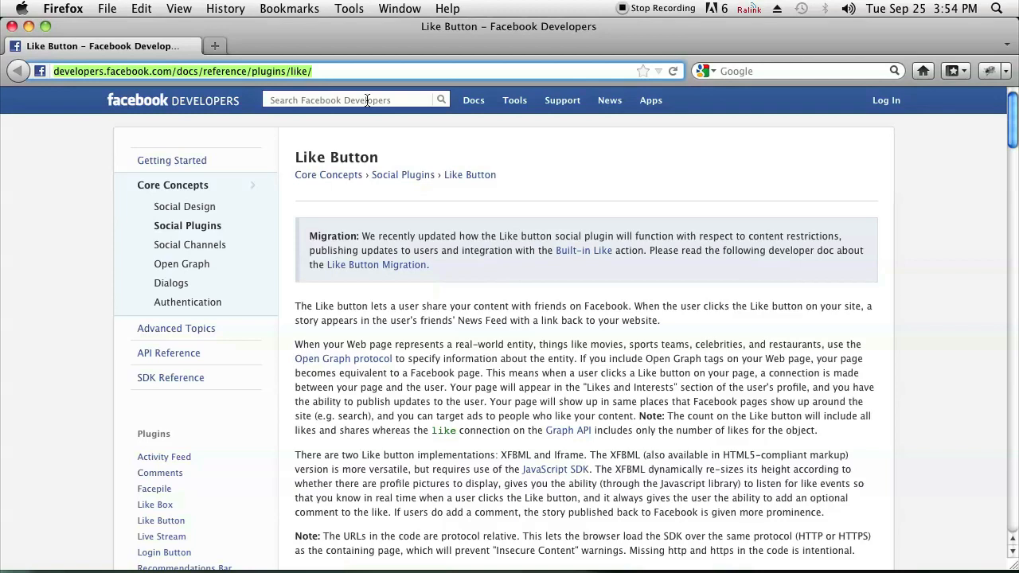
mouse_move(350, 76)
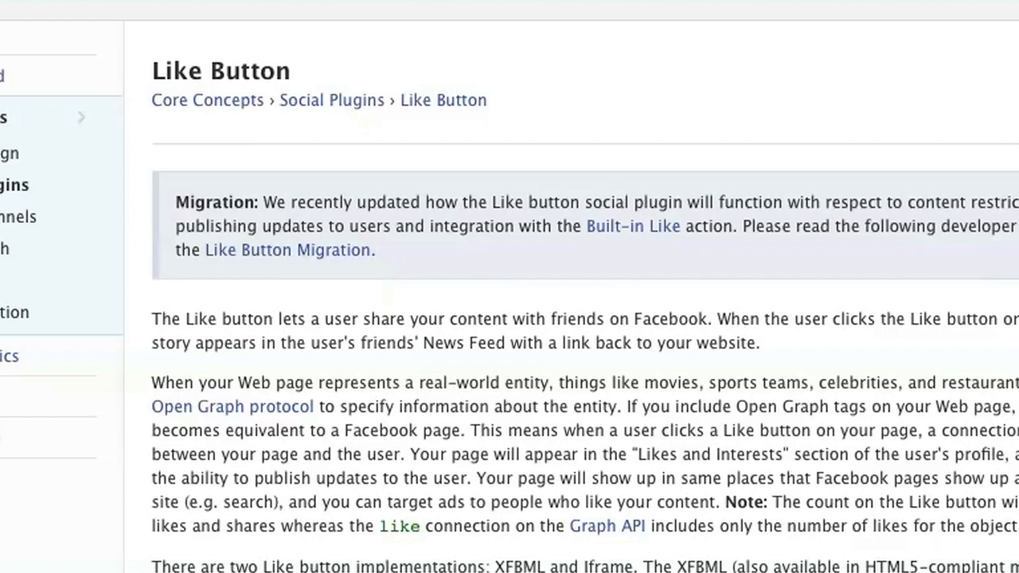
mouse_move(124, 99)
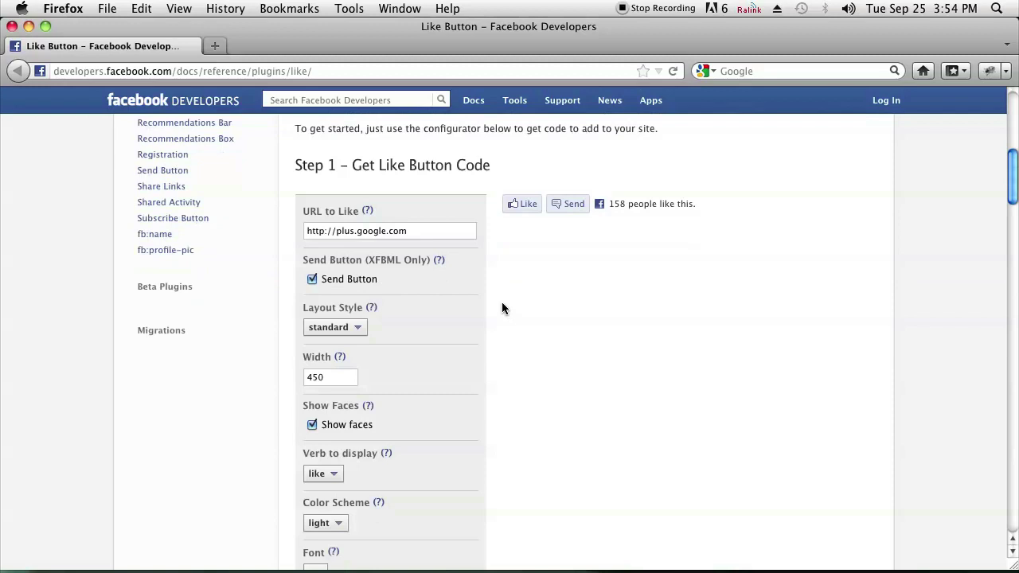
Scroll down to the configurator fields and leave the Send Button option unchecked
scroll(down, 3)
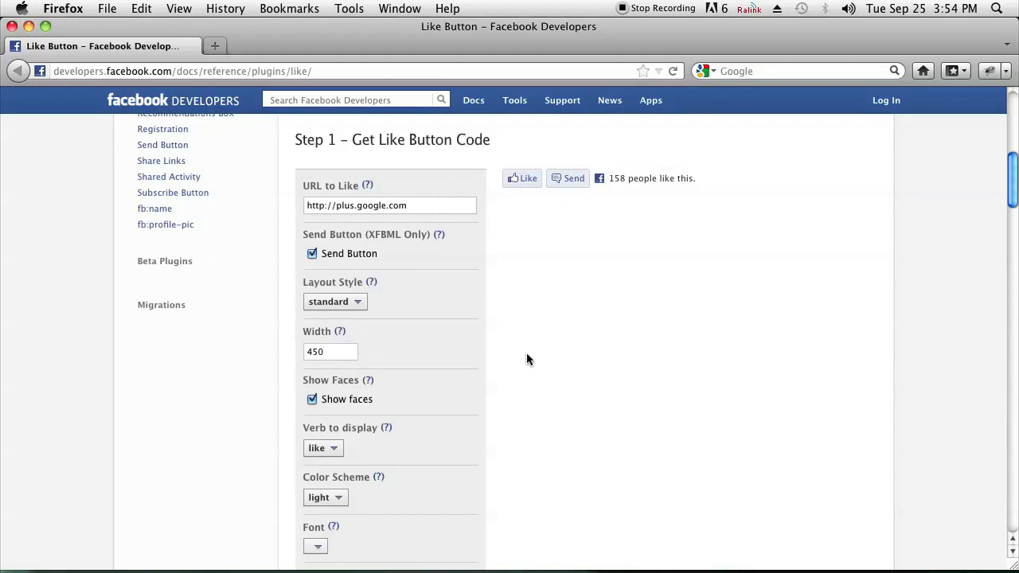
scroll(down, 3)
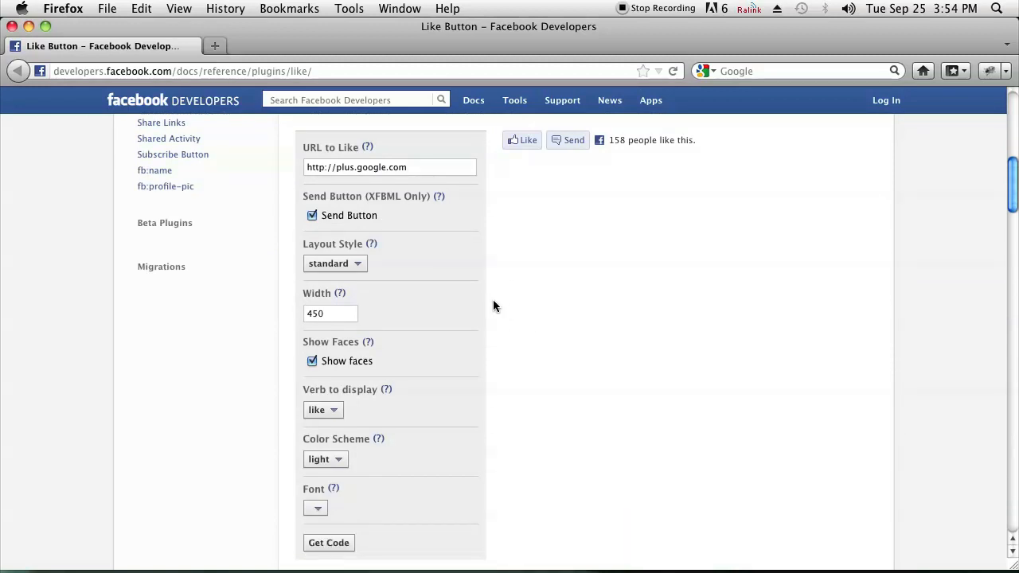
scroll(down, 3)
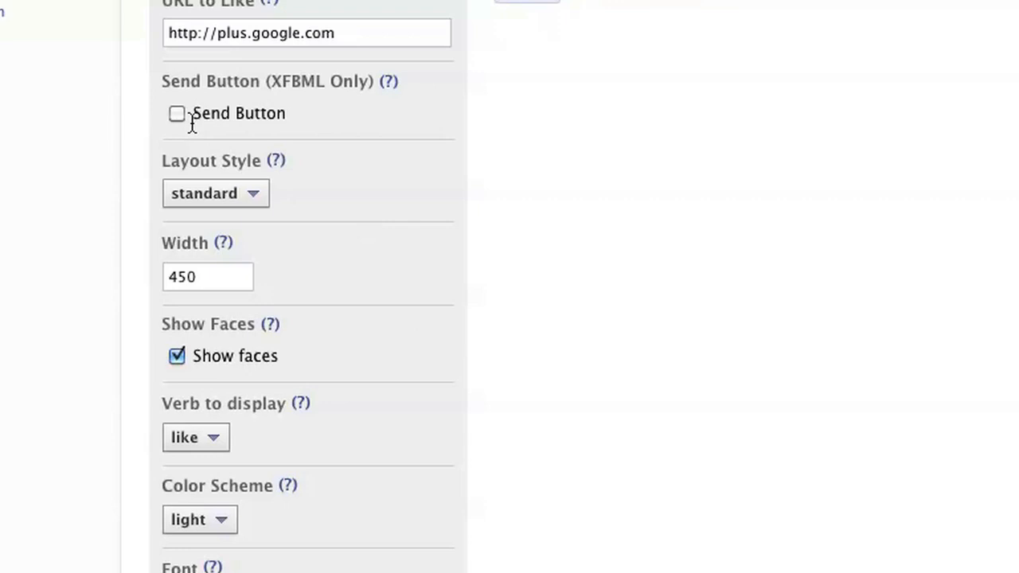
scroll(down, 3)
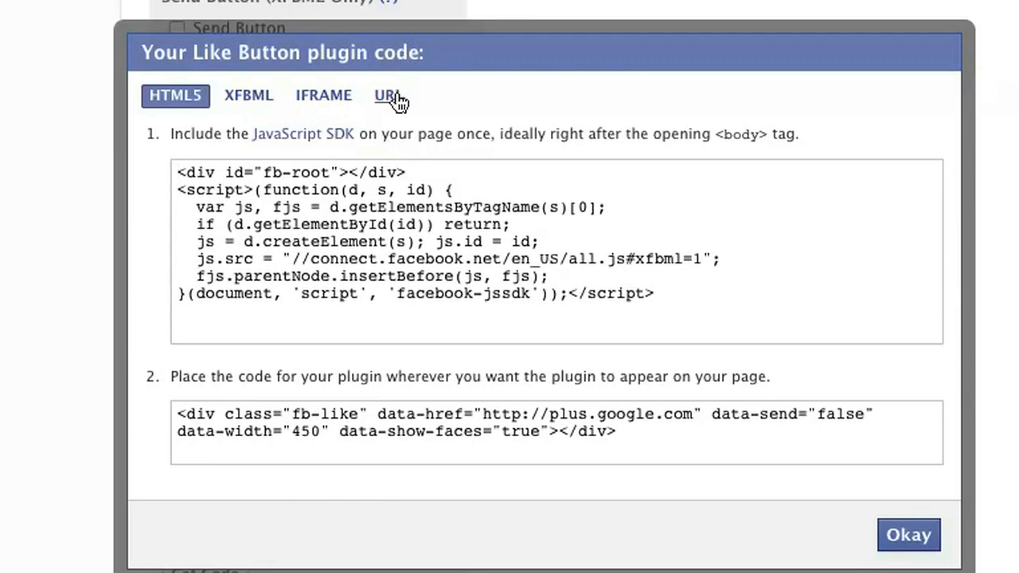
View the Like Button code as URL, then IFRAME, ending on the HTML5 tab
click(388, 95)
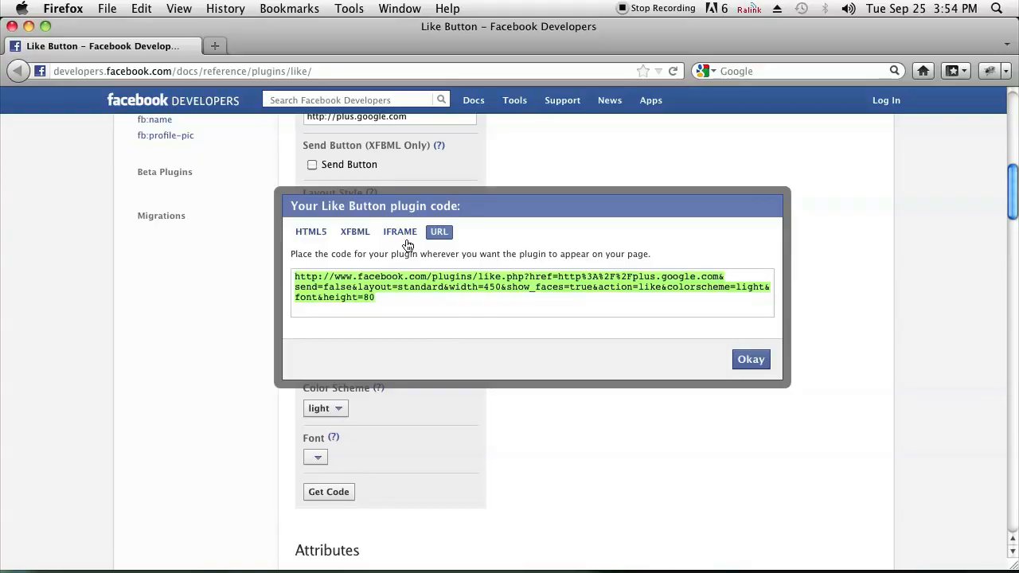
click(399, 232)
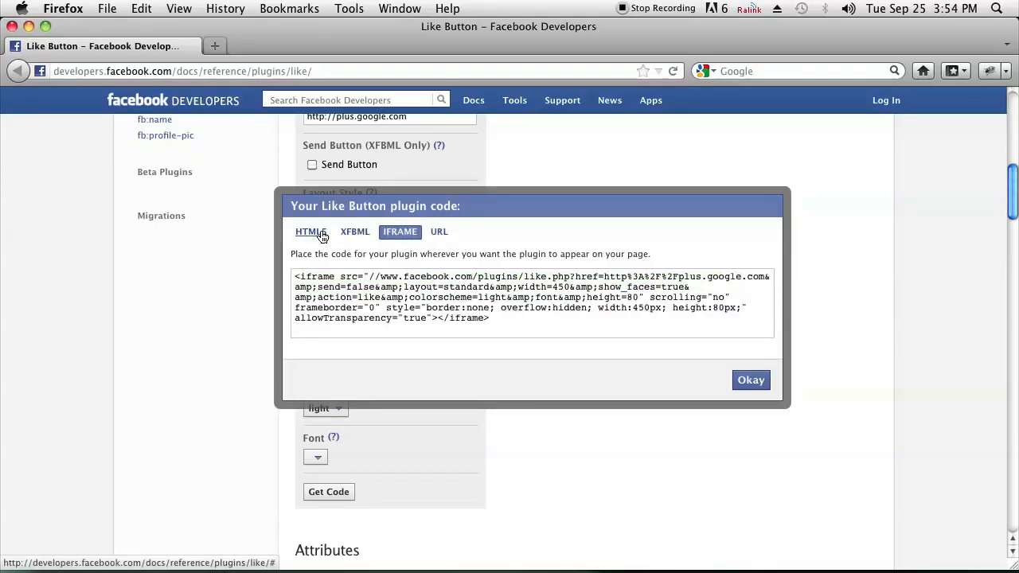
click(310, 232)
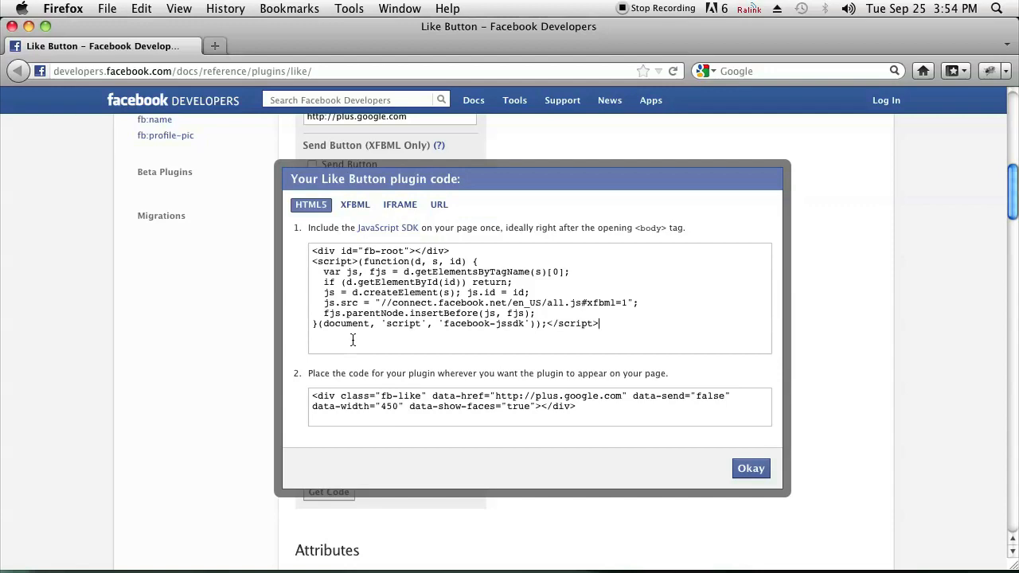